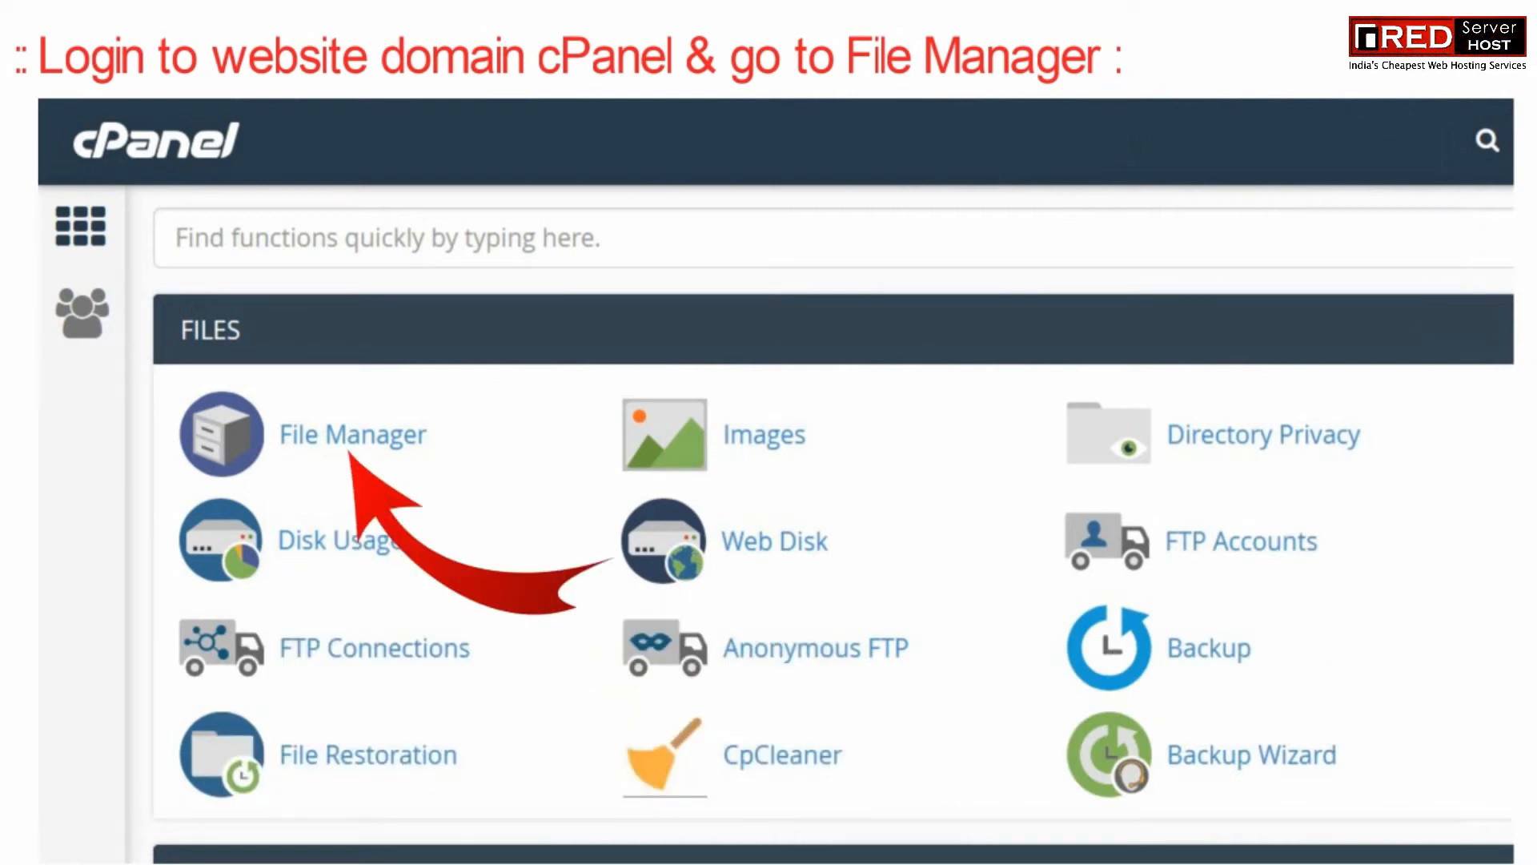
Open File Manager from the cPanel dashboard's FILES section.
left_click(220, 434)
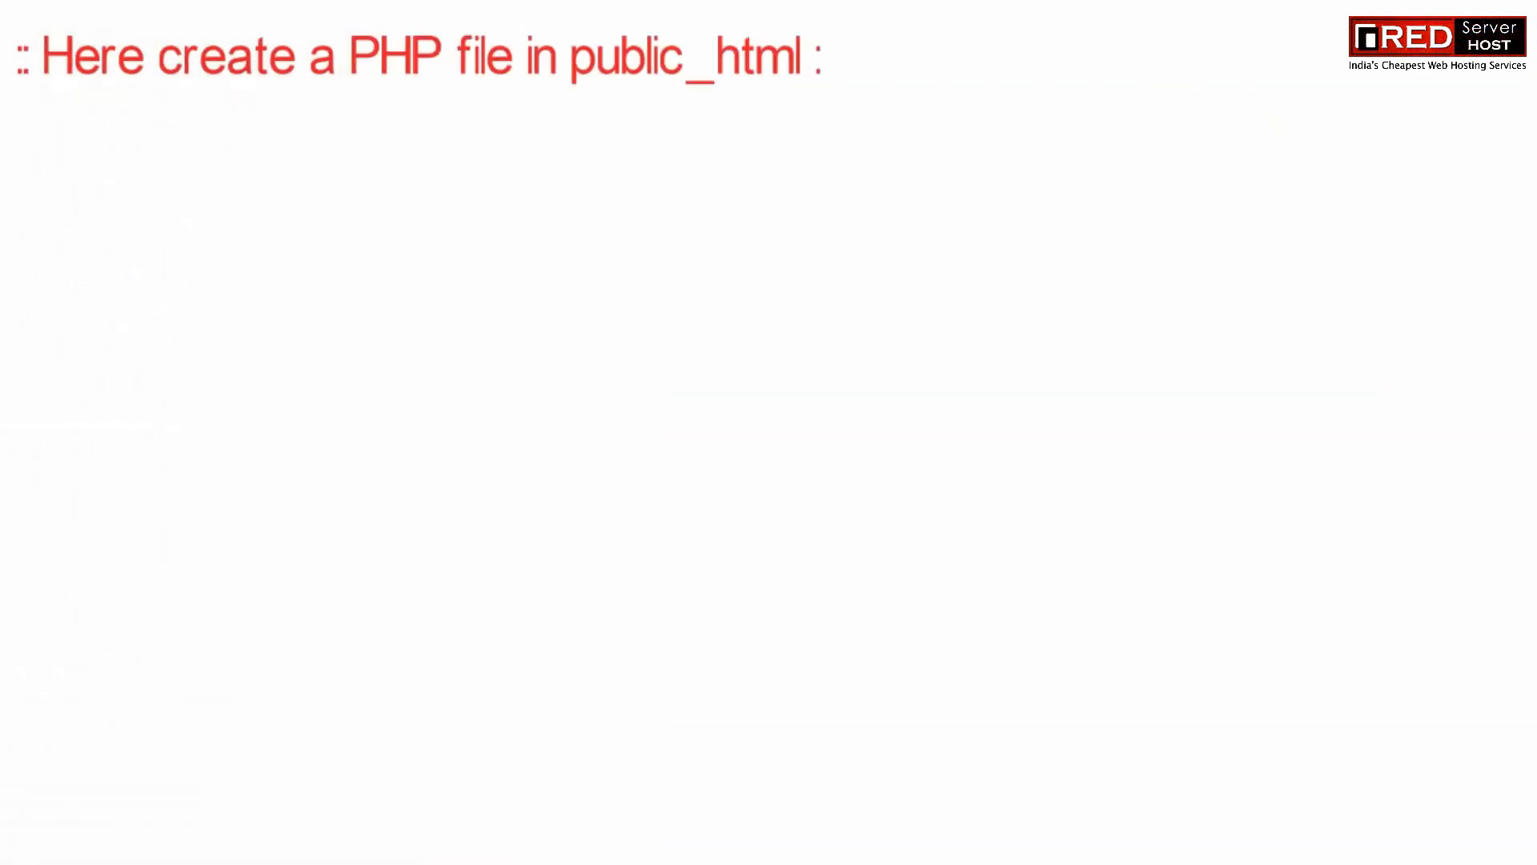
Create a new file named nest.php in /public_html and bring up its actions.
left_click(89, 190)
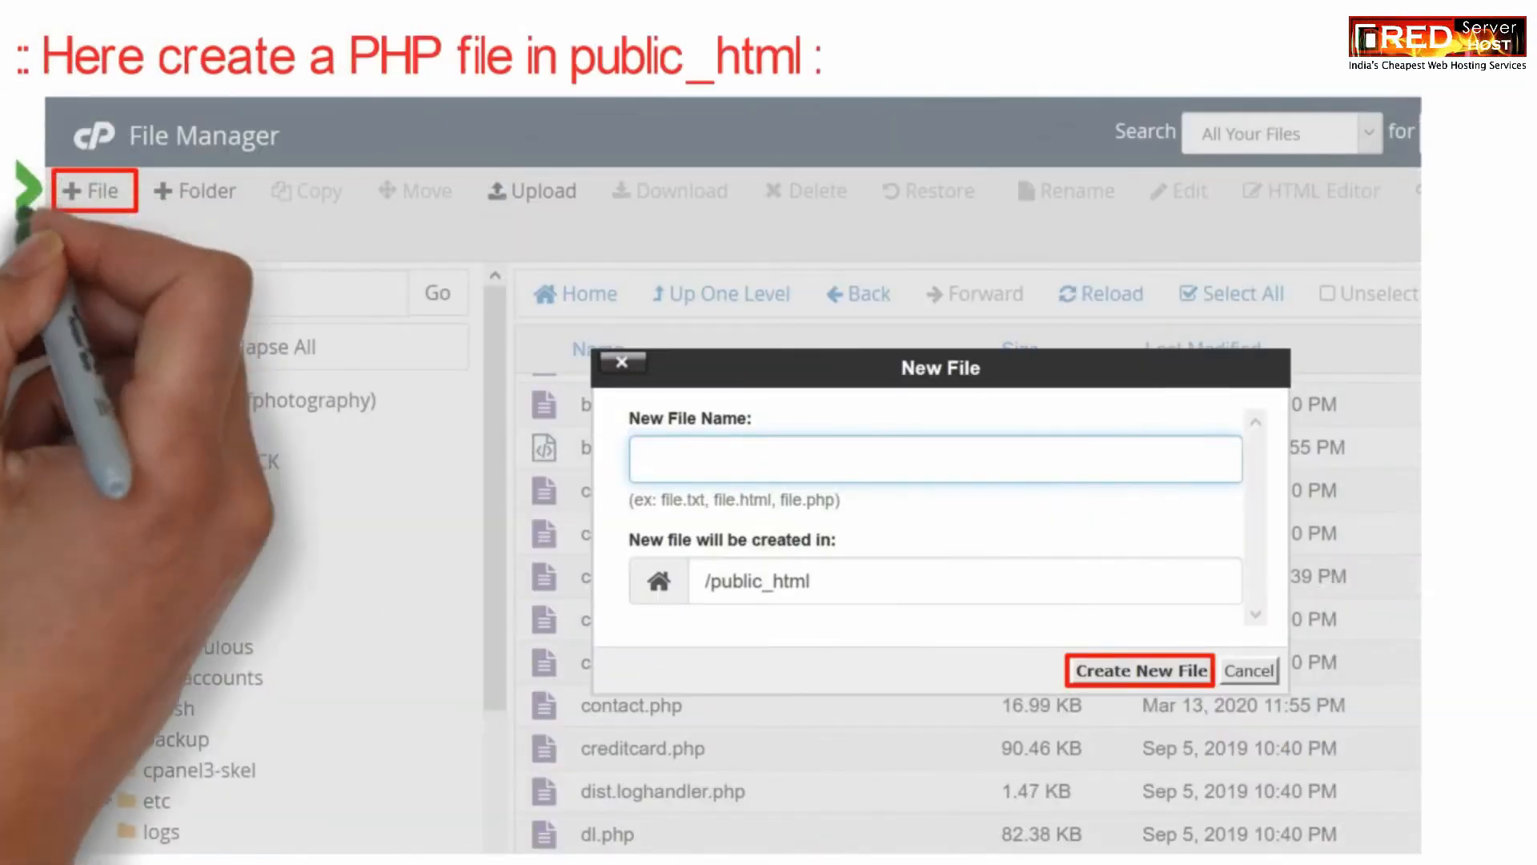
type("nest.php")
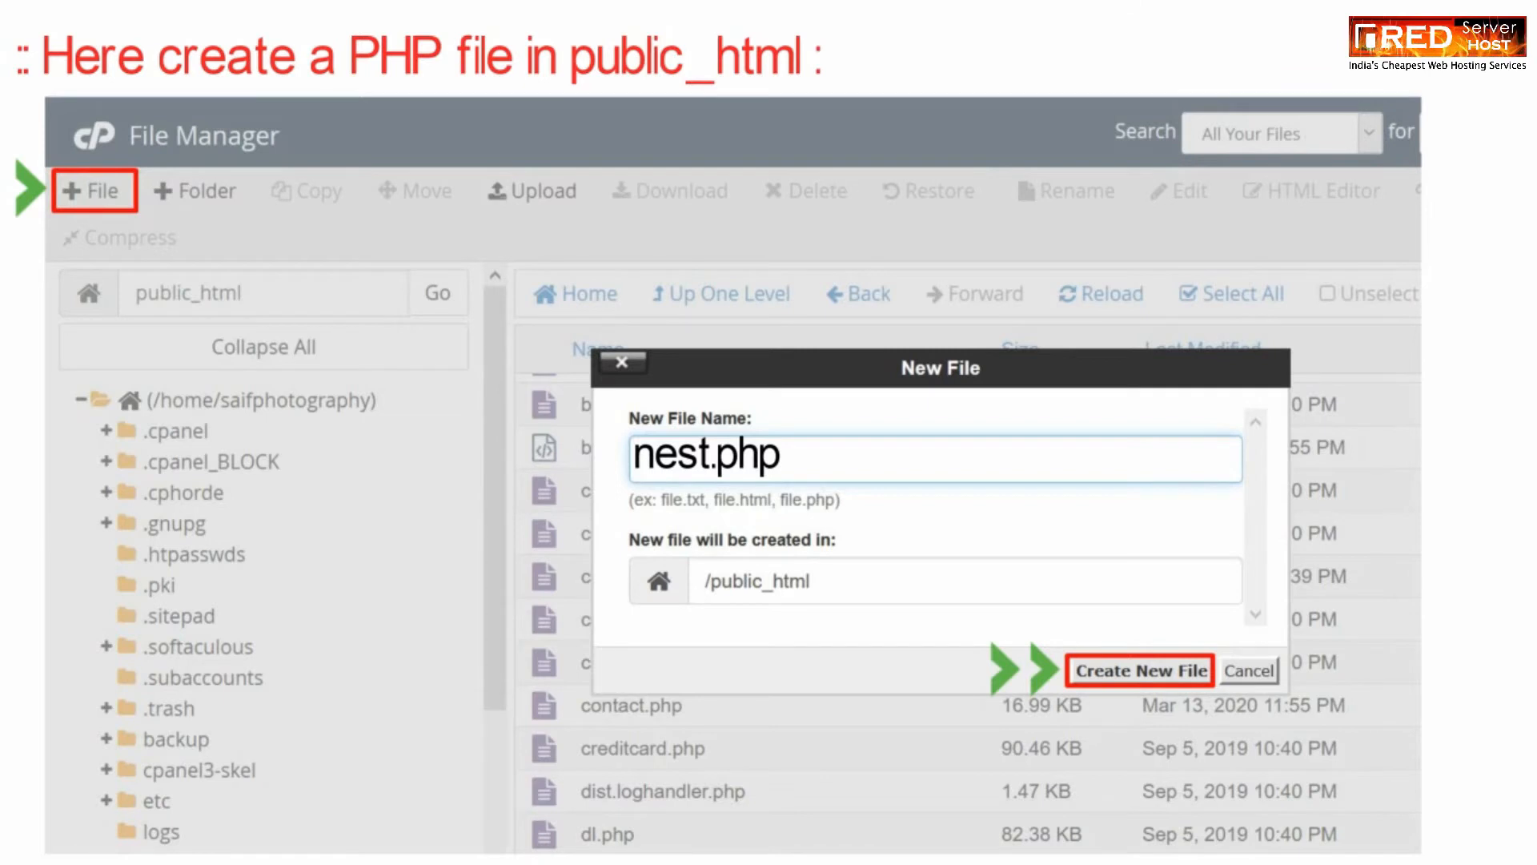
right_click(627, 442)
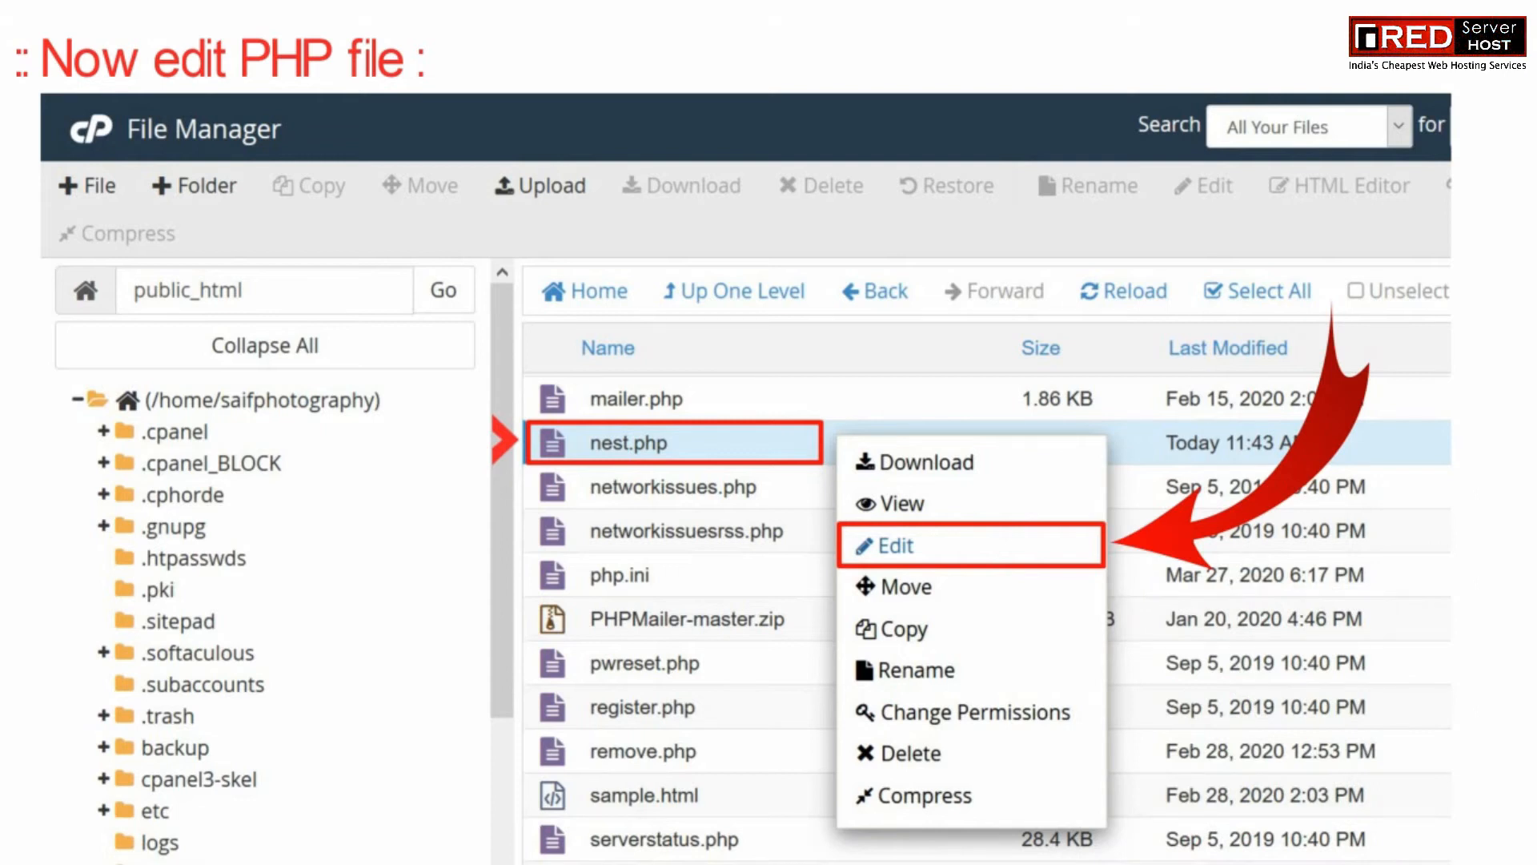
Open nest.php in cPanel's code editor via Edit.
left_click(894, 546)
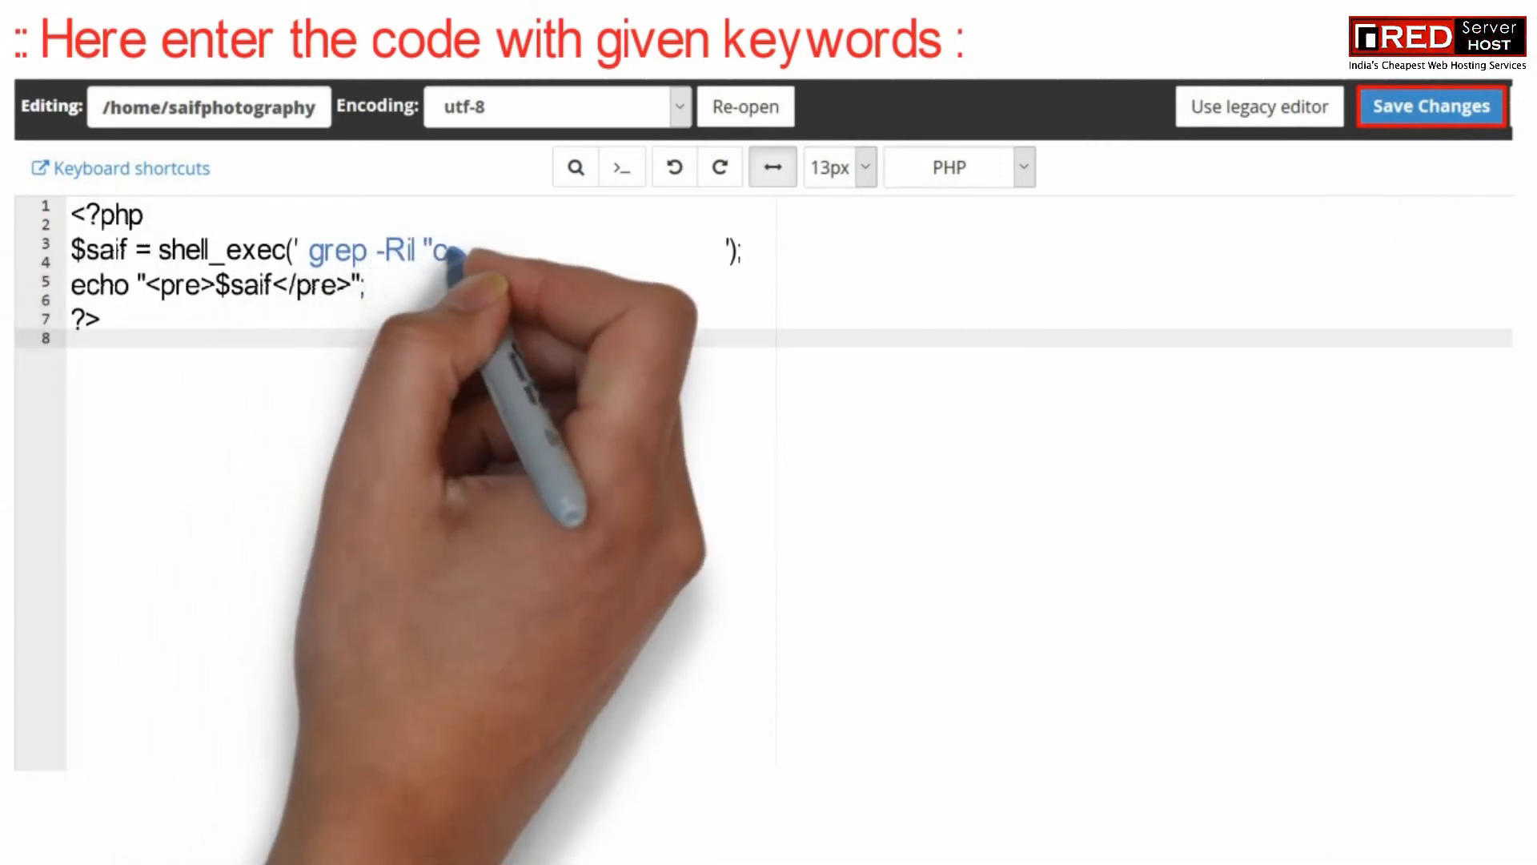
Complete the grep -Ril pattern with curl\|wget\|shell_exec and save nest.php.
type("curl\\|wget\\|shell_exec\"")
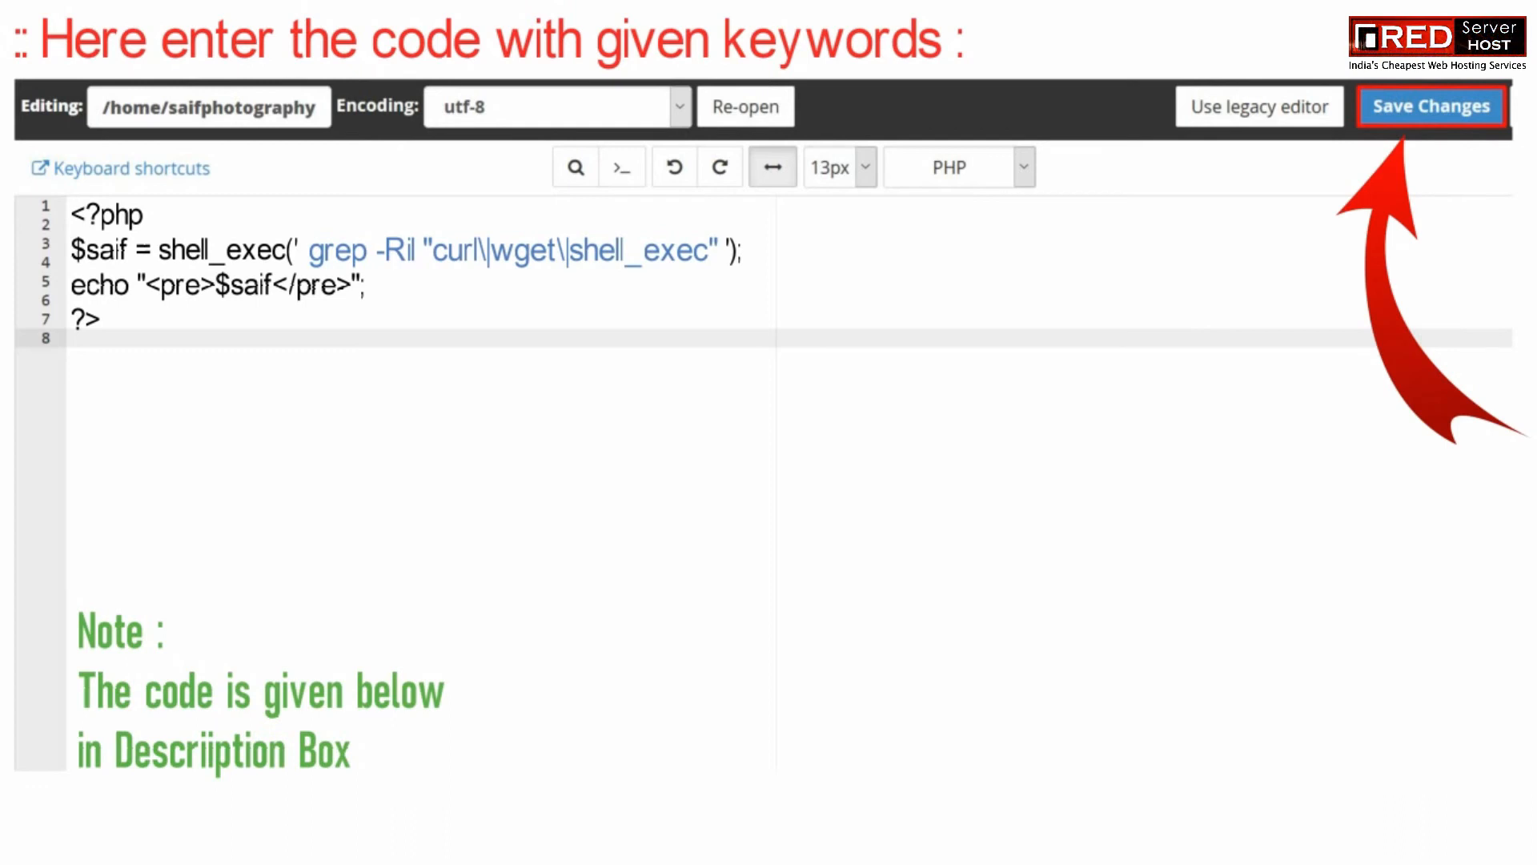
left_click(1430, 105)
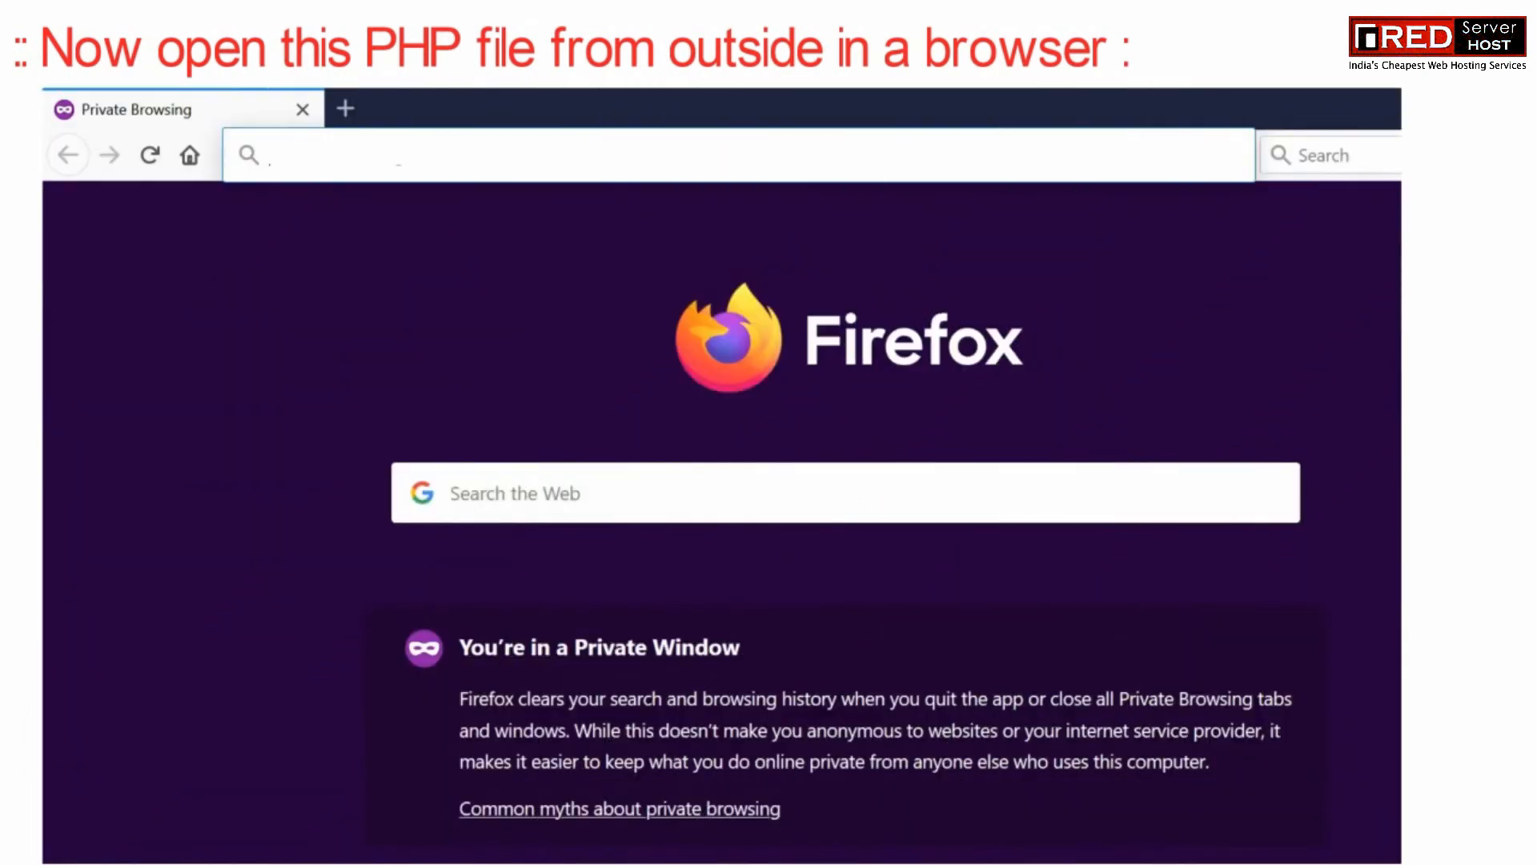
type("https://saifphotography.tk/nest.php")
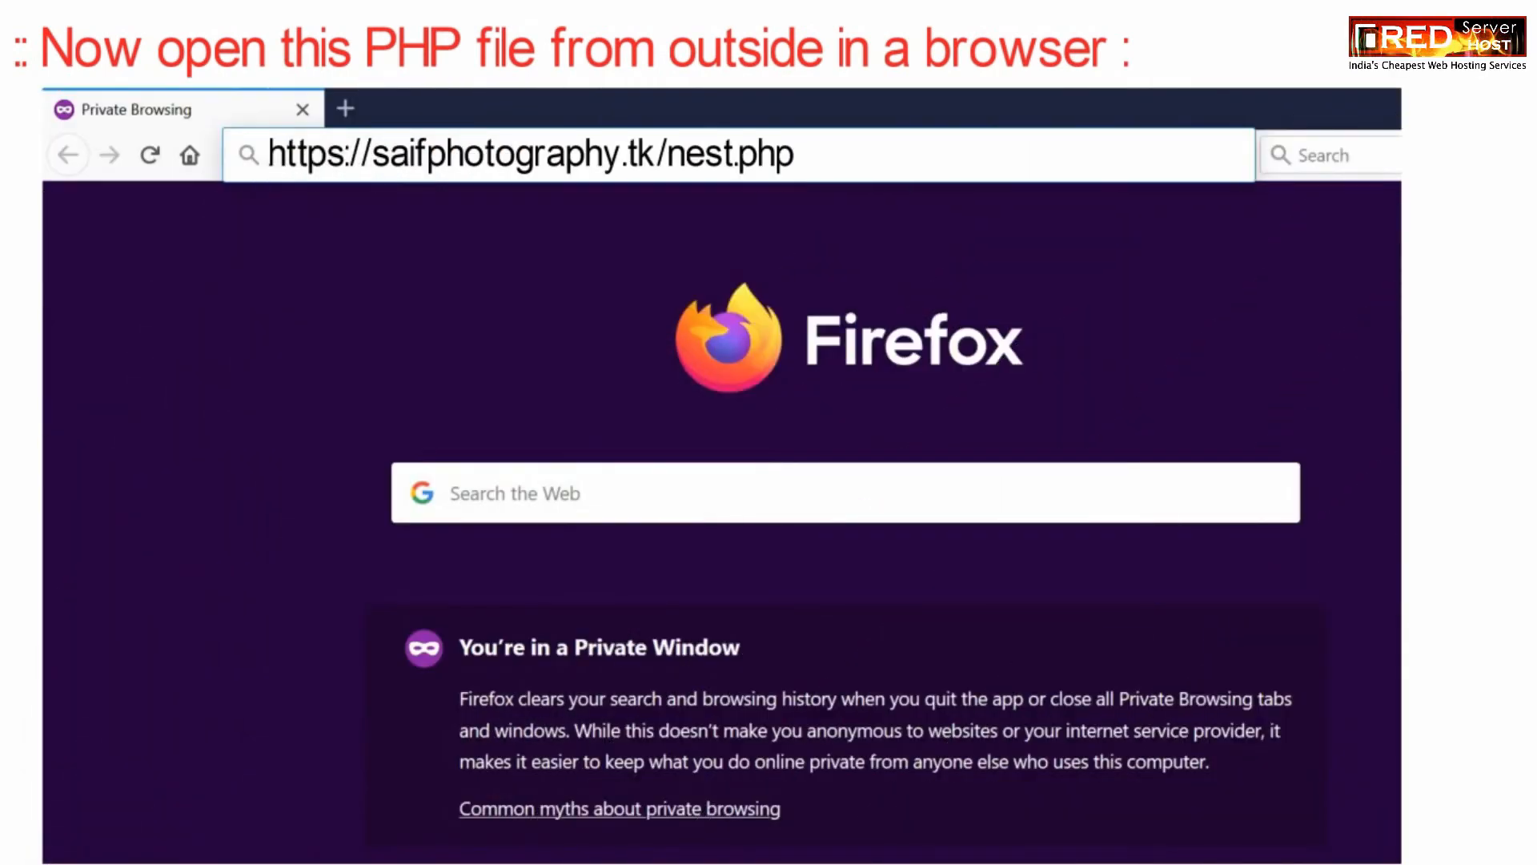